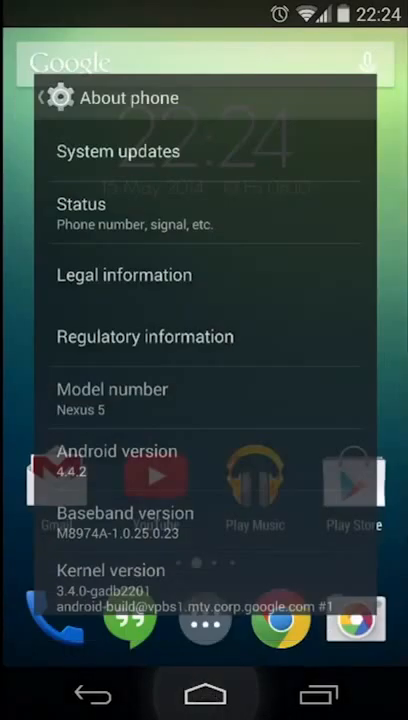
Return to Developer options and scroll to Debug GPU overdraw under Hardware accelerated rendering
click(204, 694)
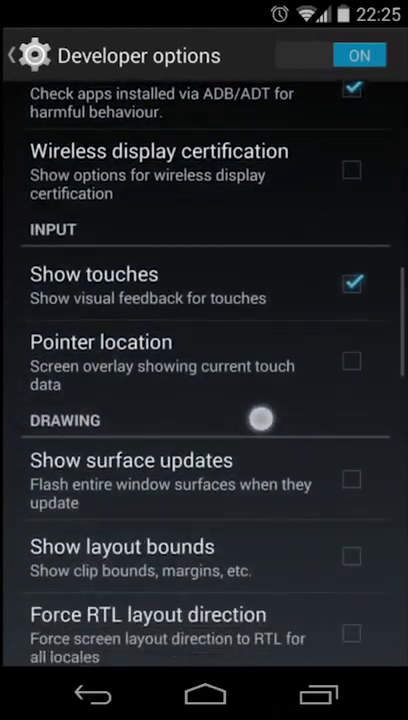
scroll(down, 3)
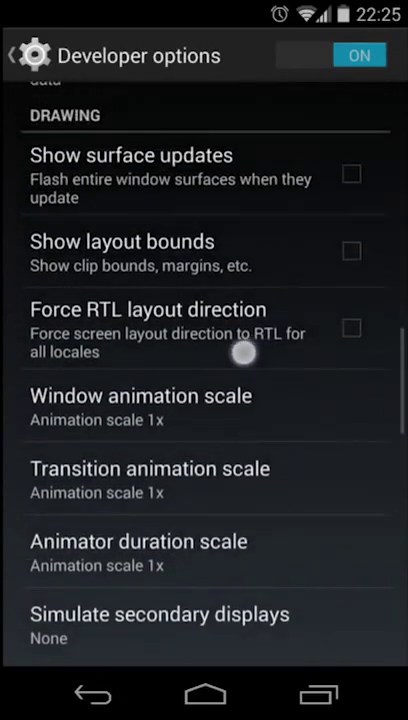
scroll(up, 3)
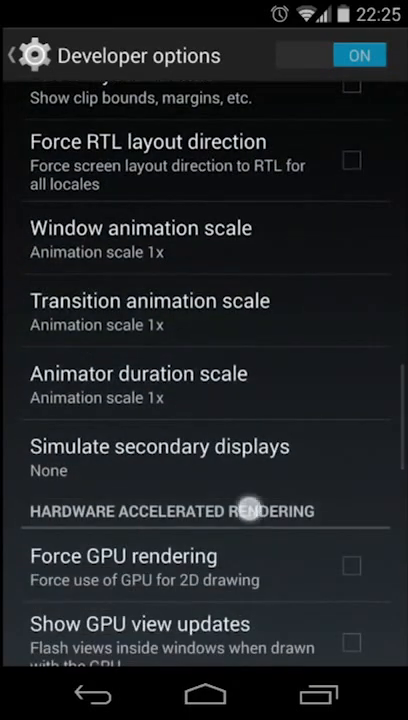
scroll(down, 3)
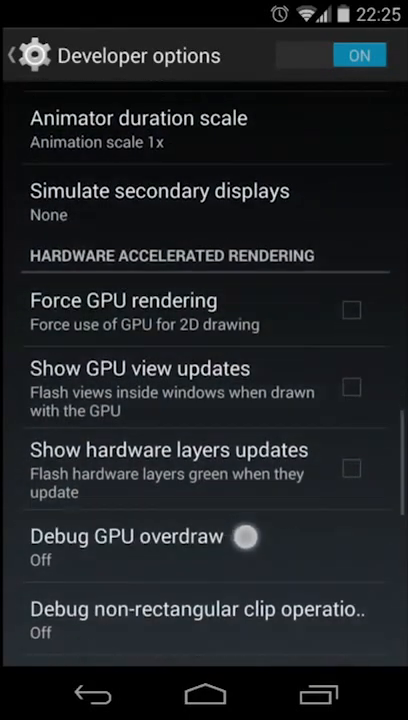
scroll(down, 3)
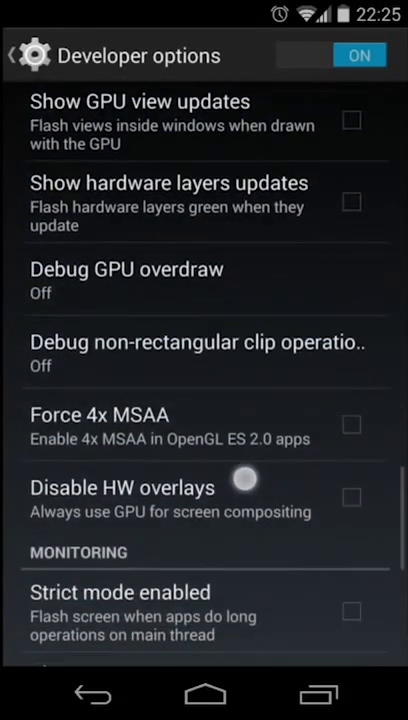
scroll(up, 3)
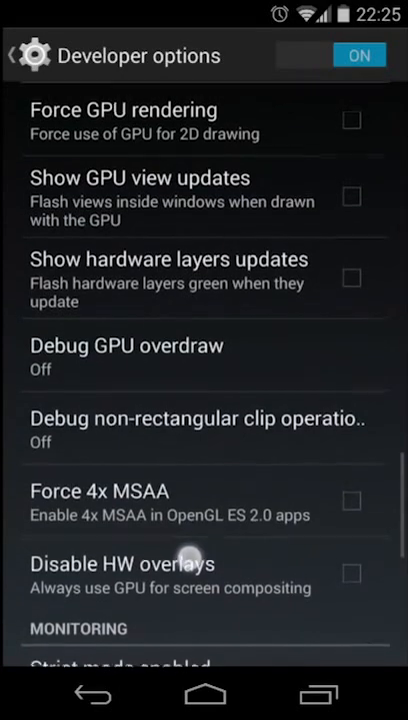
Set Debug GPU overdraw to 'Show overdraw areas'
click(126, 345)
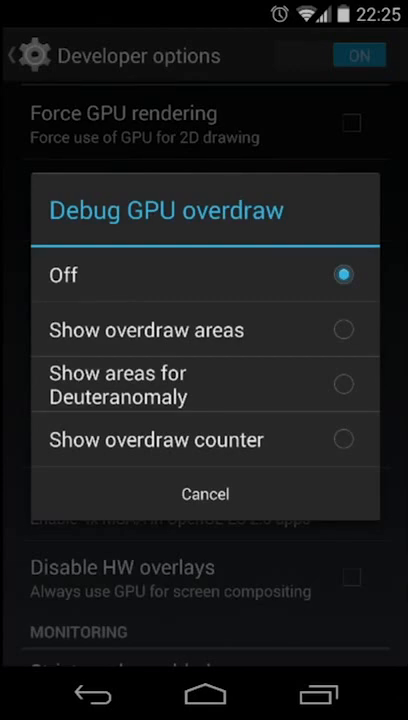
click(146, 329)
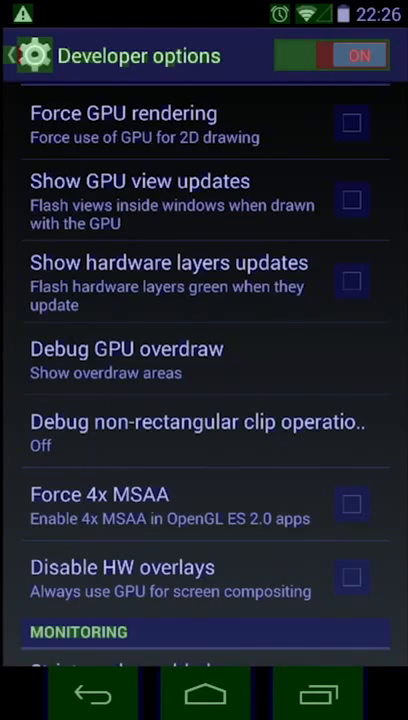
Launch BaconReader from the home screen and scroll the Front Page up and down
click(204, 693)
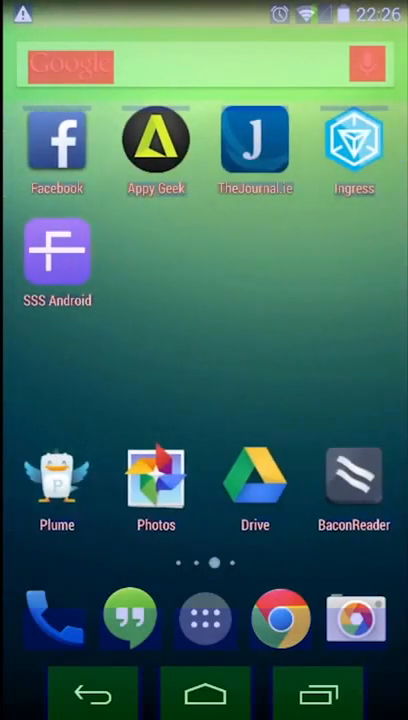
click(353, 485)
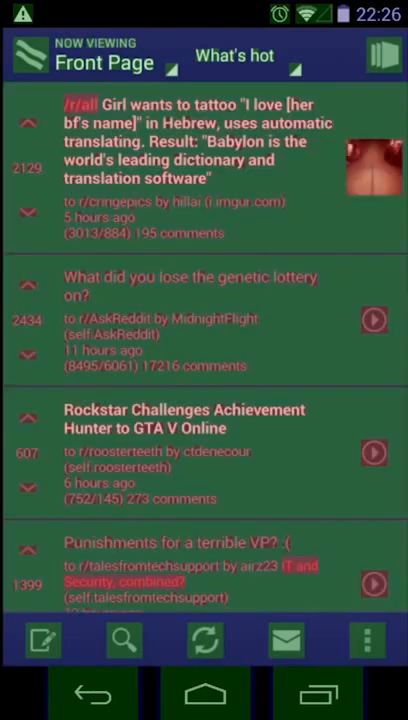
scroll(up, 3)
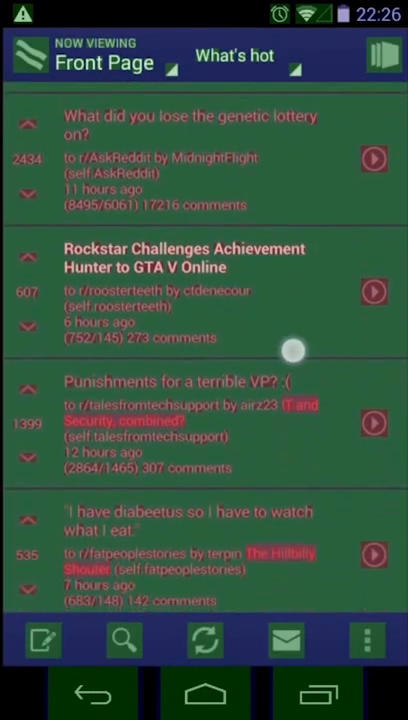
scroll(up, 3)
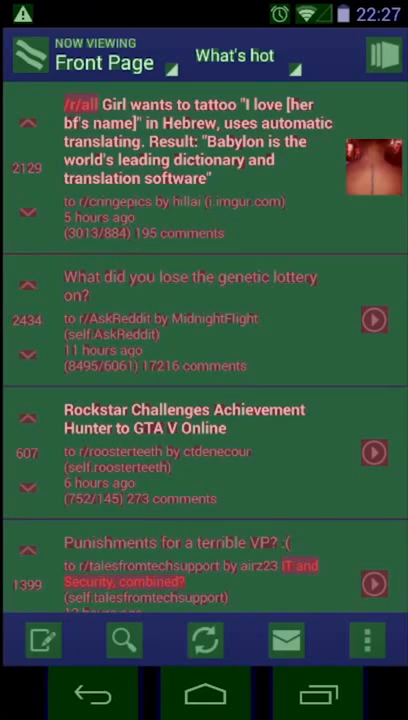
scroll(down, 3)
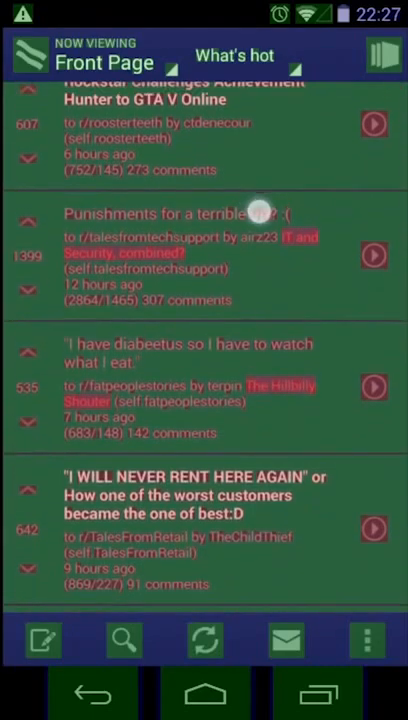
scroll(down, 3)
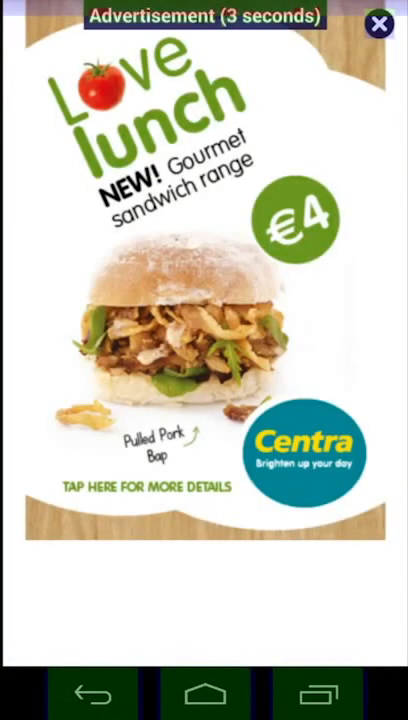
Dismiss the ad and view TheJournal.ie's latest stories and Sections menu
click(378, 24)
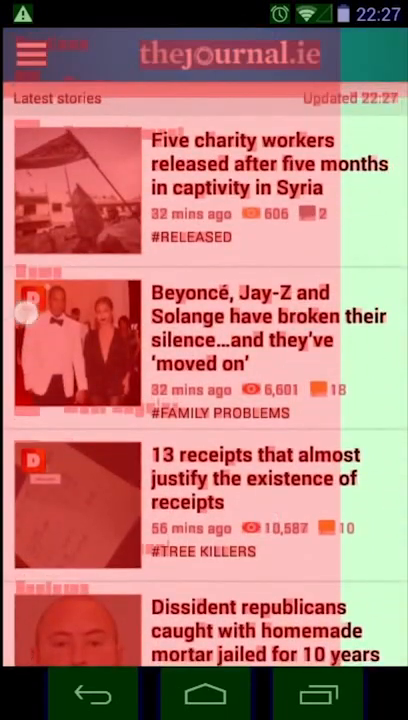
click(30, 53)
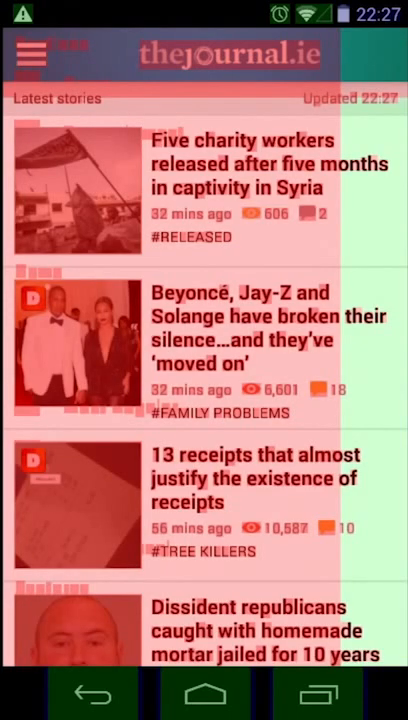
click(30, 53)
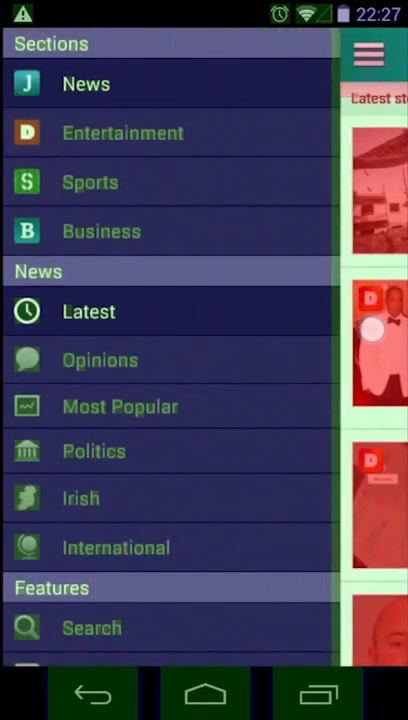
click(368, 54)
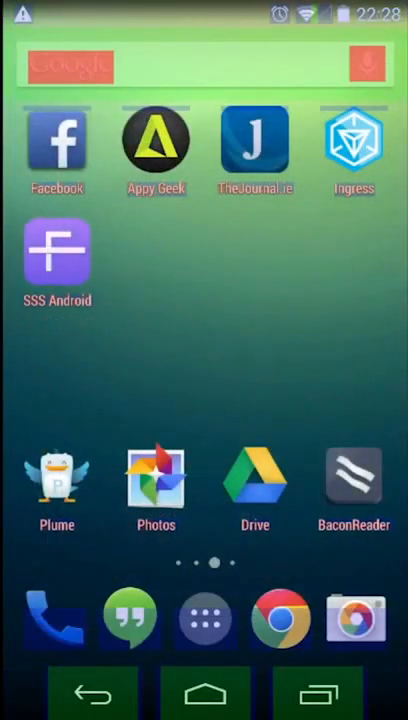
click(254, 143)
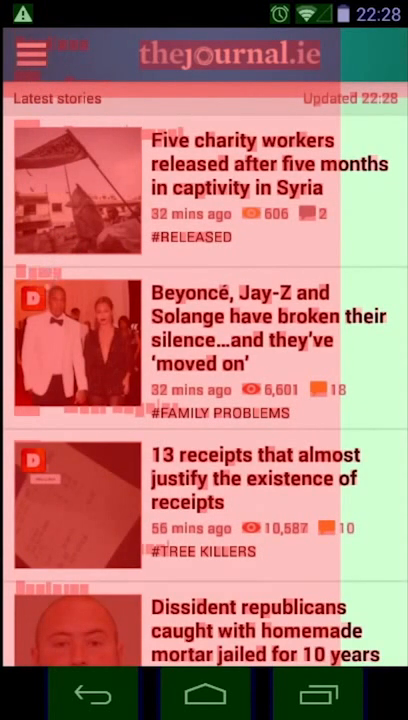
click(204, 694)
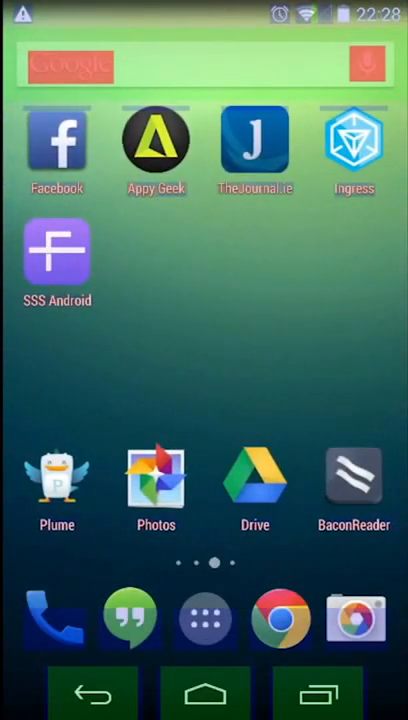
Launch Facebook to view the News Feed, then show recent apps
click(56, 140)
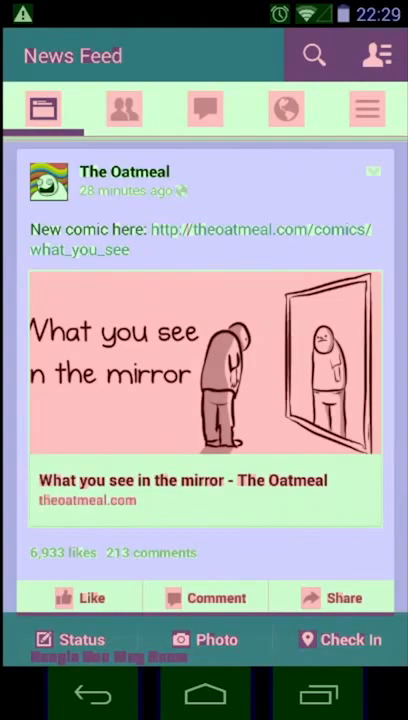
click(318, 693)
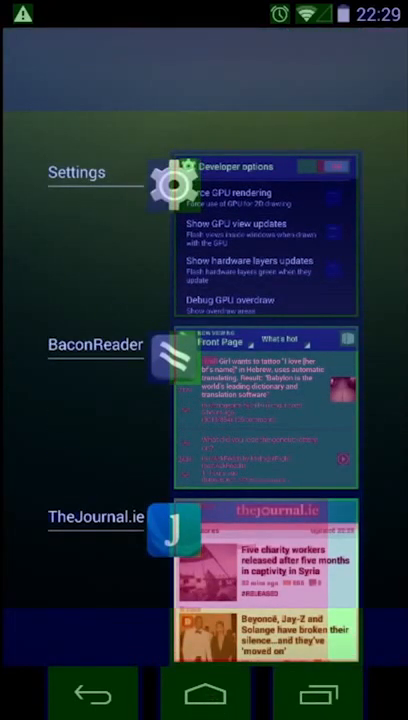
Go Home, open the app drawer and swipe through its pages
click(204, 693)
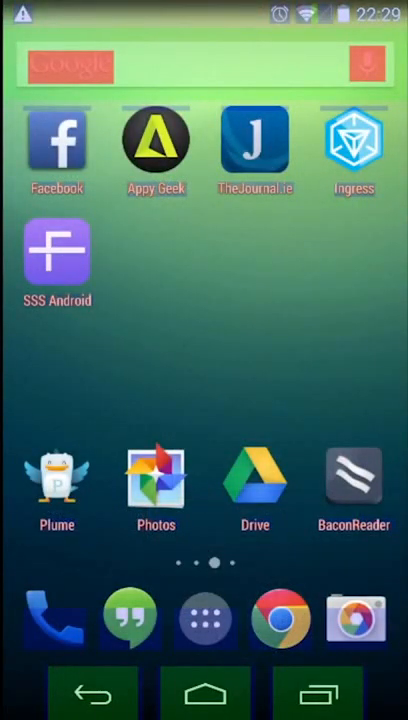
click(204, 618)
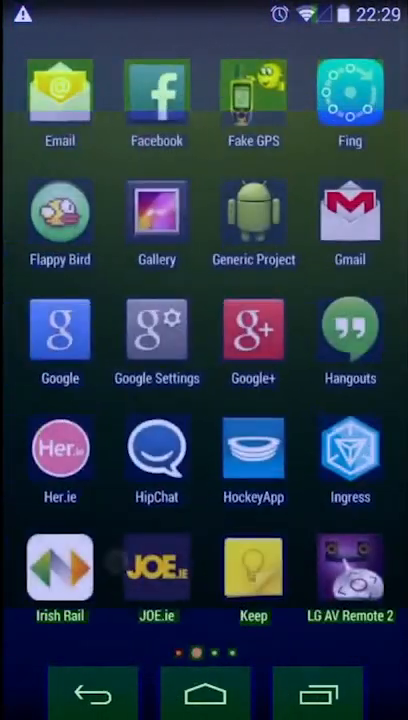
scroll(left, 3)
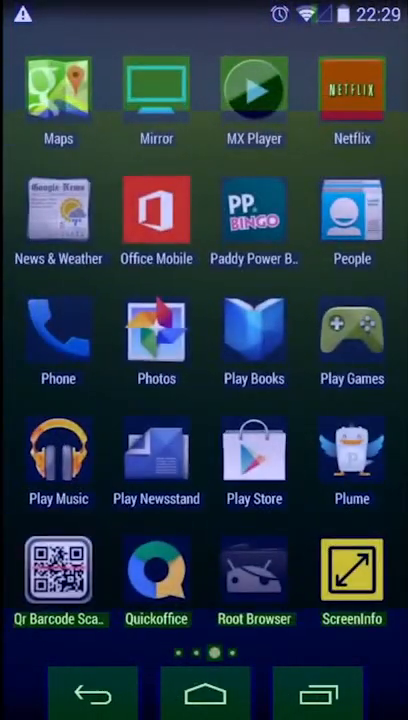
scroll(left, 3)
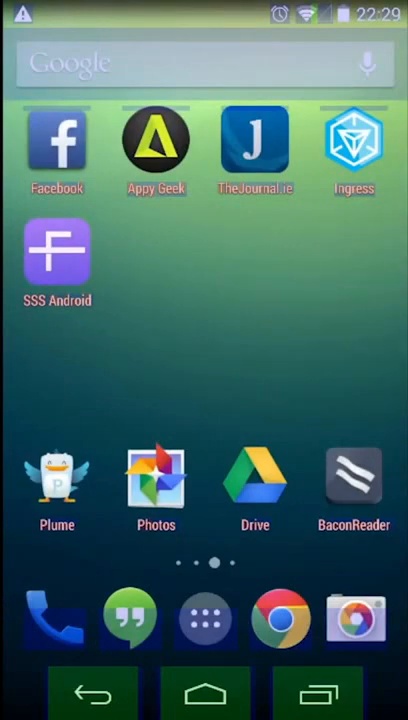
Return to Developer options through the recent apps list
click(318, 693)
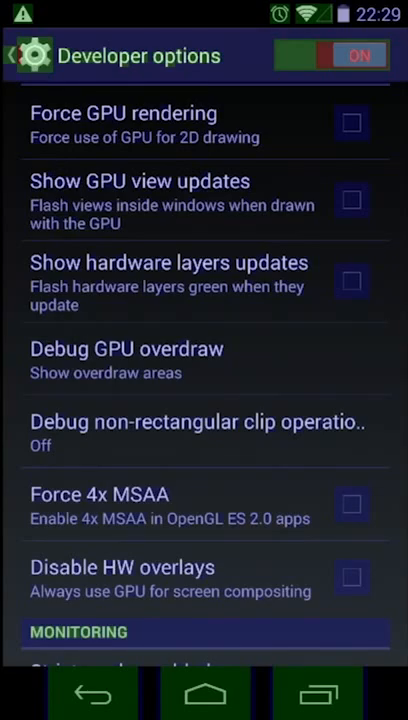
Set Debug GPU overdraw to Off and scroll through the remaining Developer options
click(126, 360)
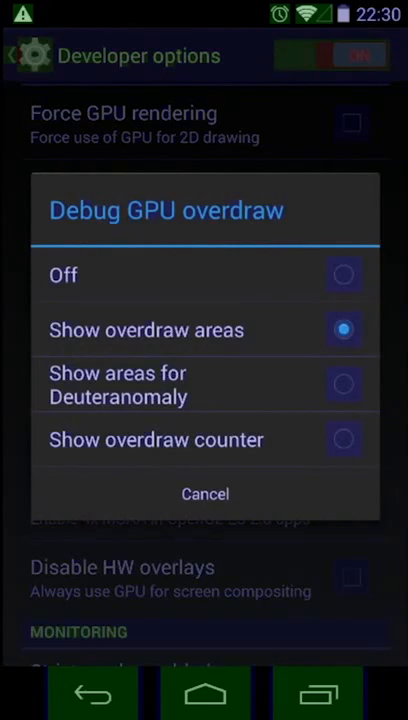
click(205, 493)
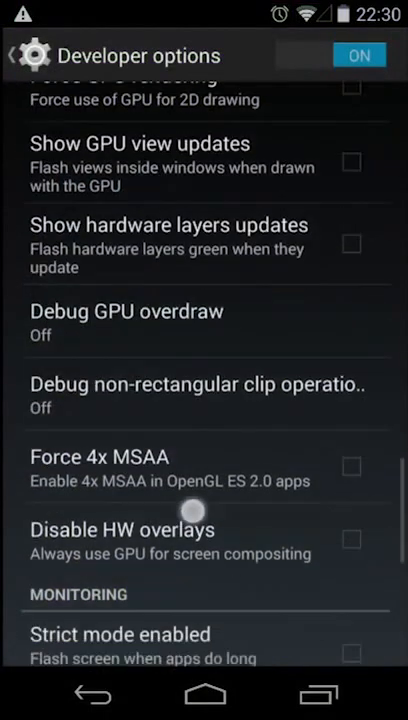
scroll(up, 3)
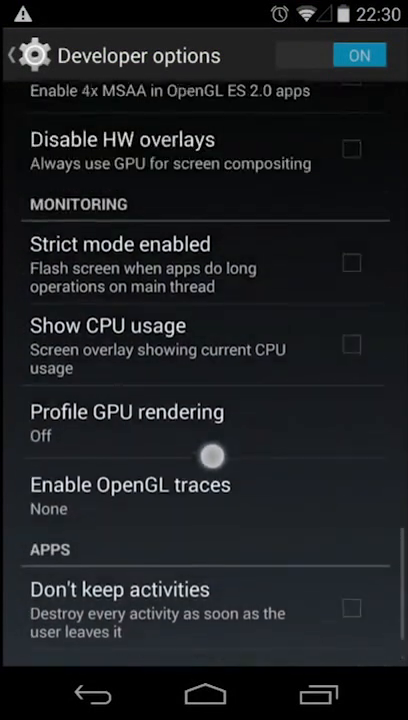
scroll(down, 3)
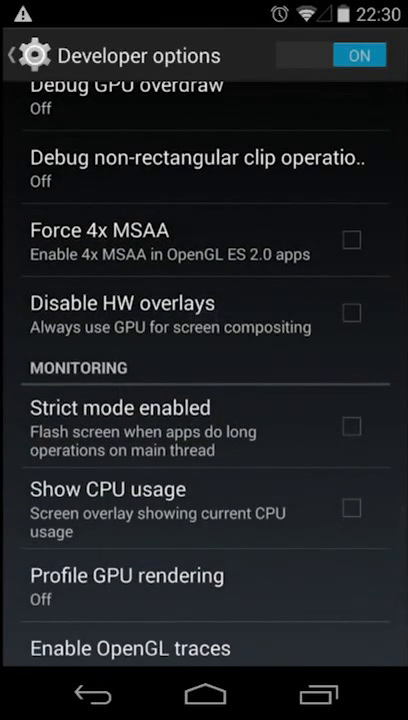